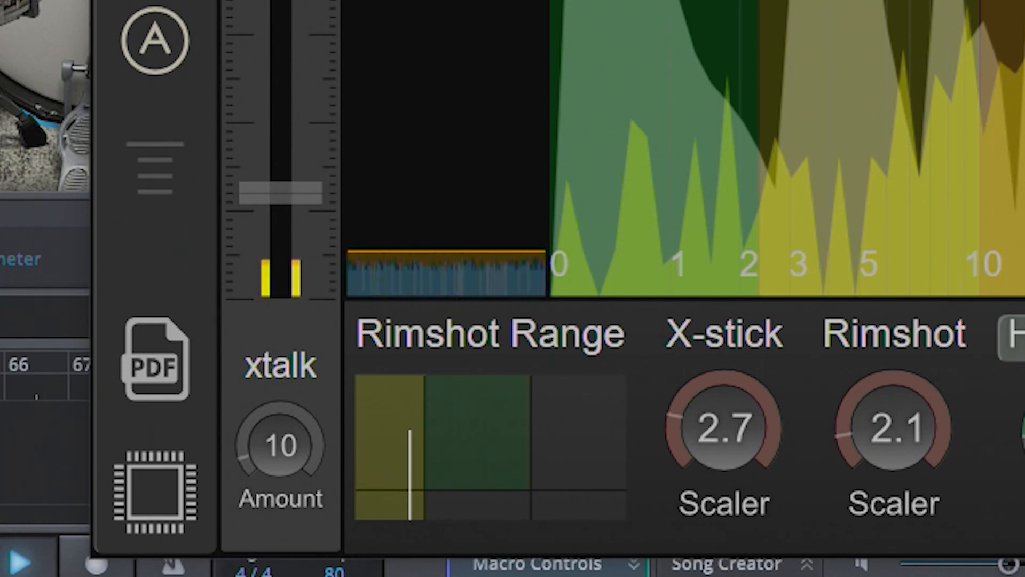
mouse_move(501, 552)
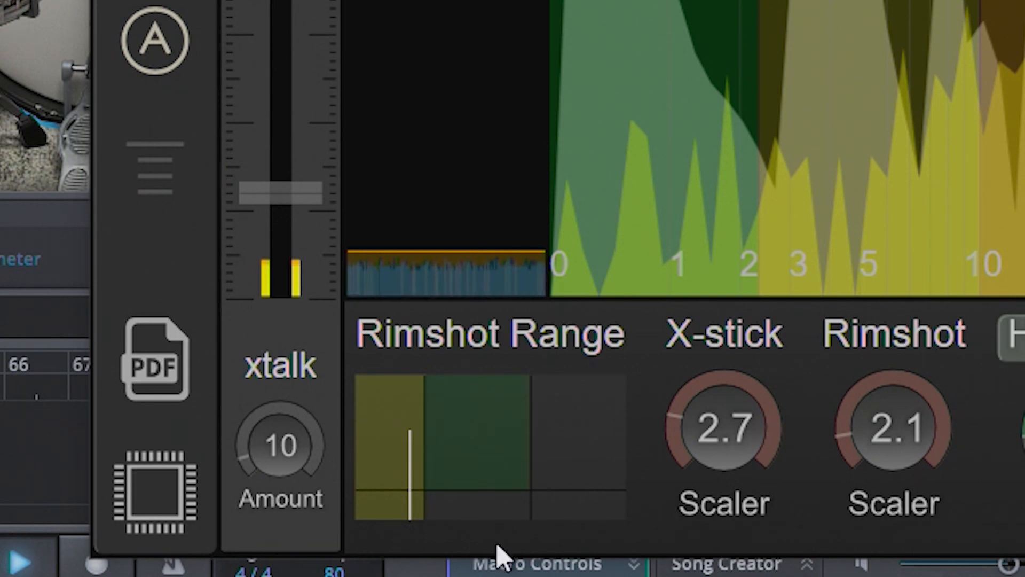